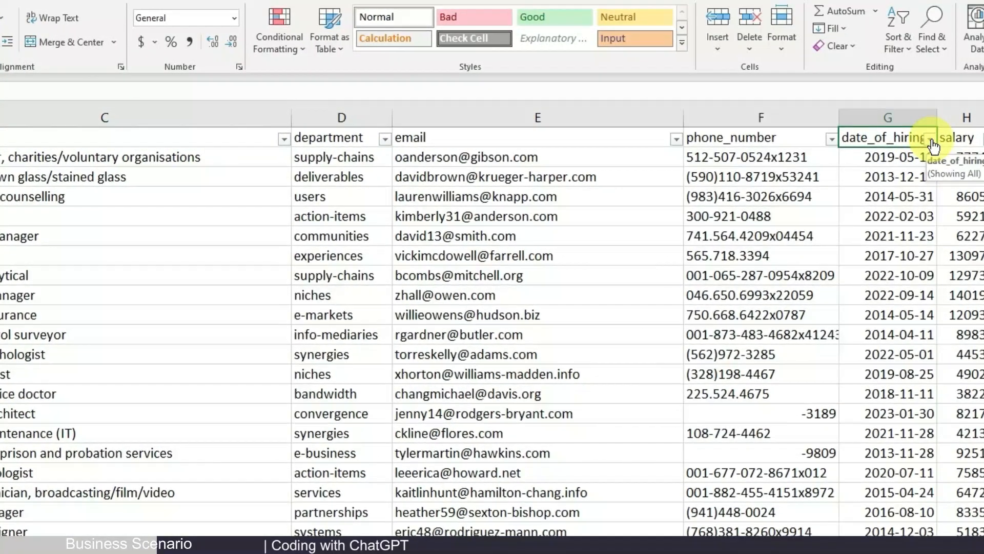
- Open, close and reopen the date_of_hiring filter options without changing anything
{"action": "left_click", "coordinate": [932, 138]}
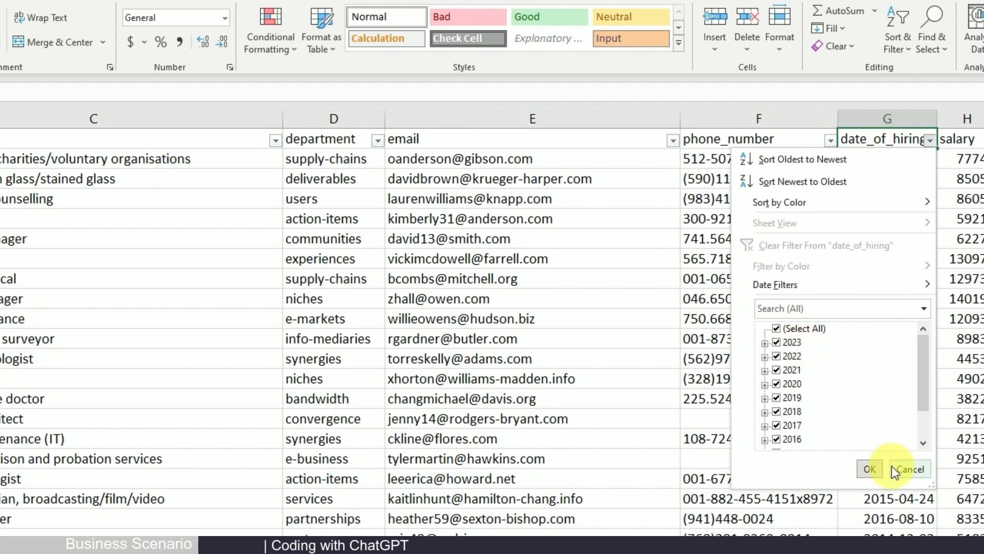
{"action": "left_click", "coordinate": [909, 469]}
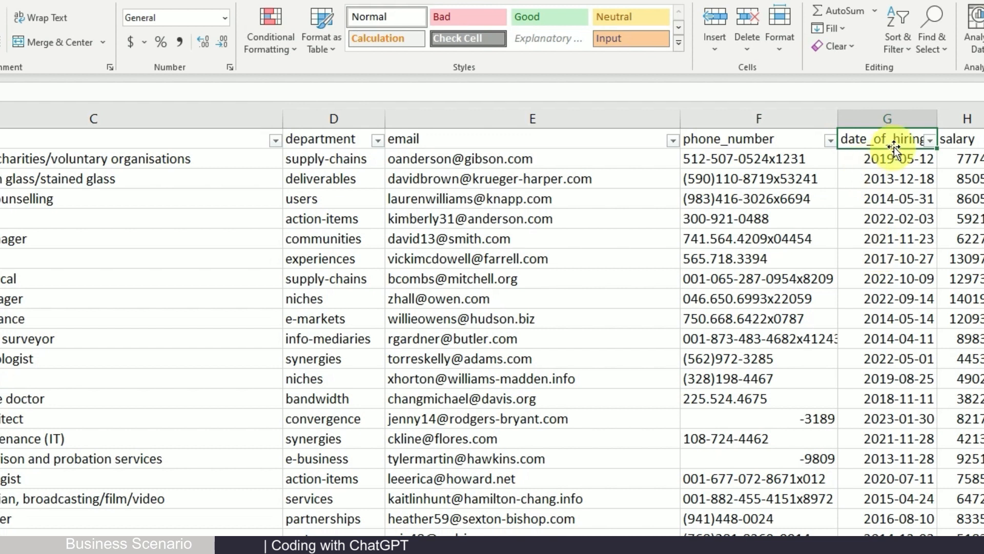
{"action": "left_click", "coordinate": [929, 138]}
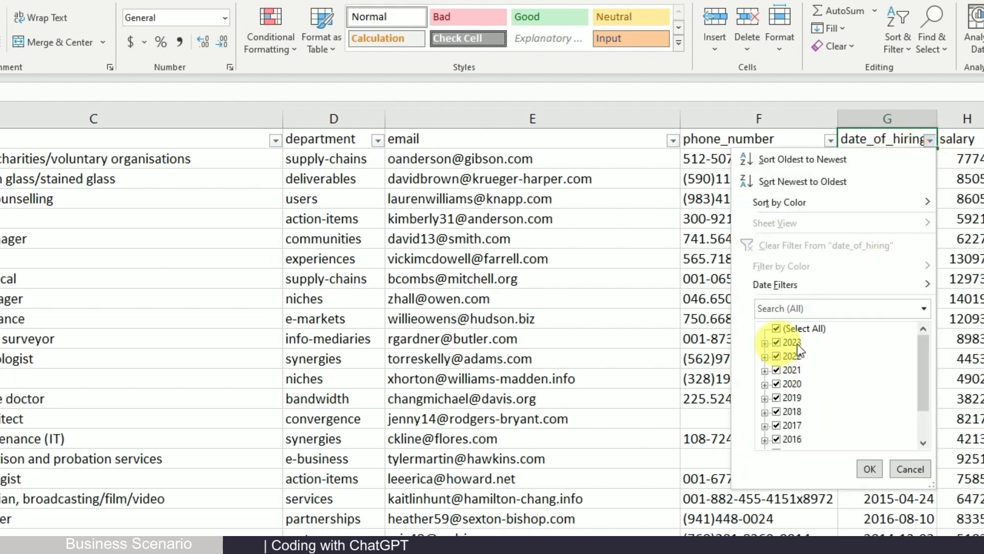
- Ask ChatGPT for VBA code highlighting rows dated on or before December 31, 2022
{"action": "left_click", "coordinate": [763, 342]}
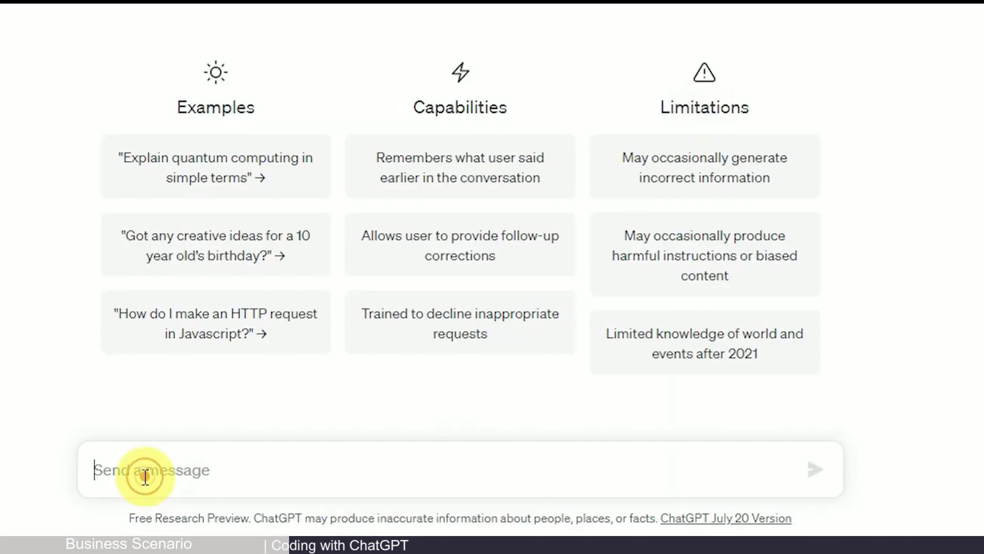
{"action": "type", "text": "Create VBA code that highlight rows where cell date is smaller than December 31, 2022 in column G"}
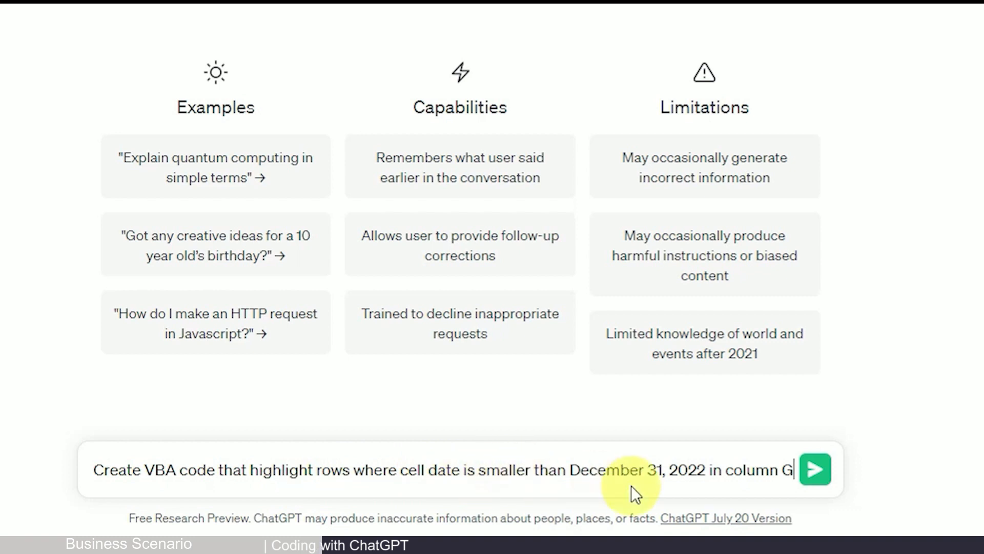
{"action": "mouse_move", "coordinate": [549, 467]}
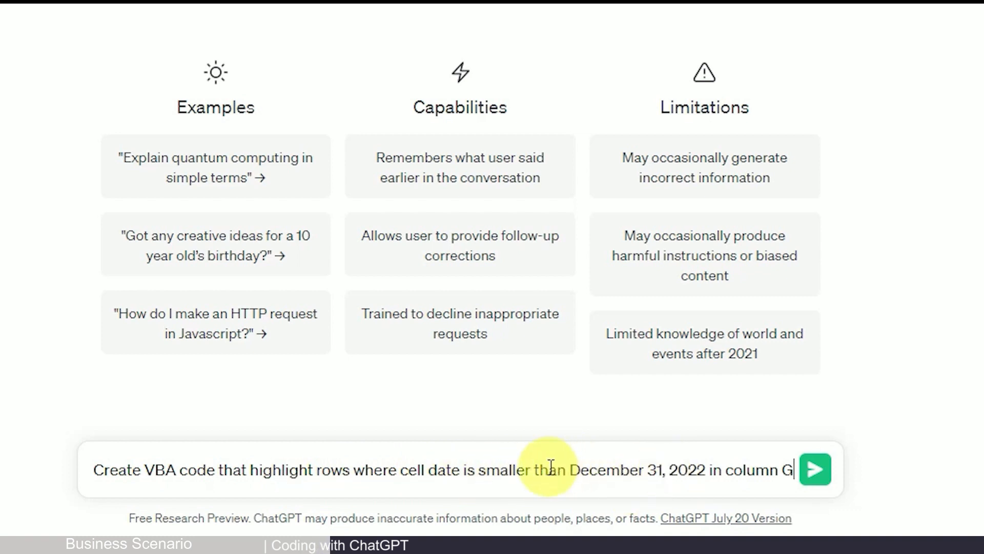
{"action": "type", "text": "or equal to"}
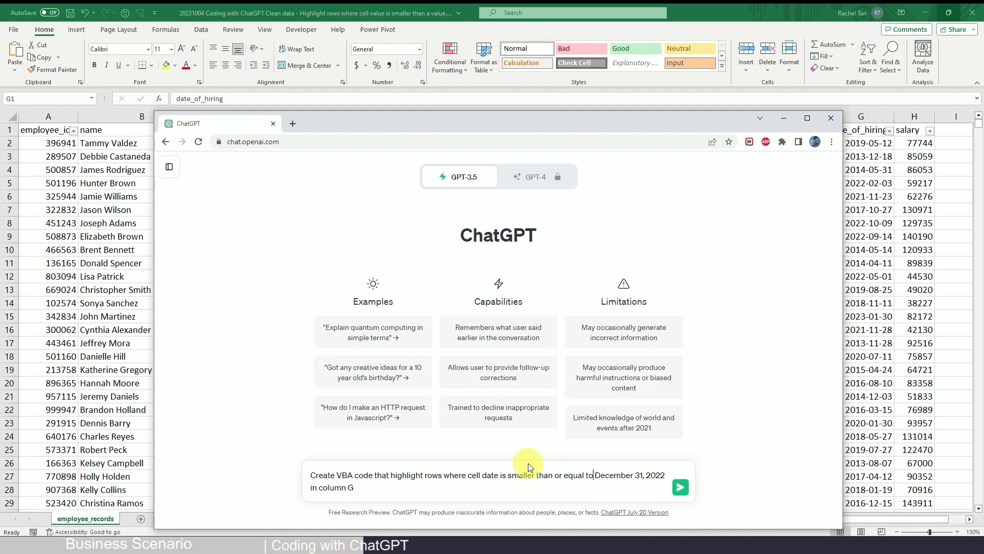
- Send the VBA request to ChatGPT and copy the generated HighlightRows code
{"action": "left_click", "coordinate": [680, 487]}
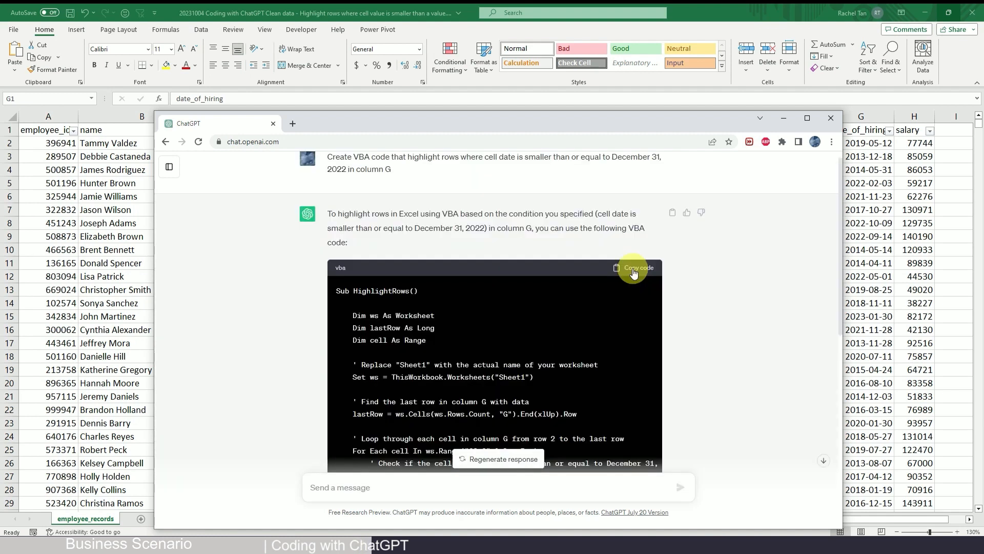
{"action": "left_click", "coordinate": [636, 267]}
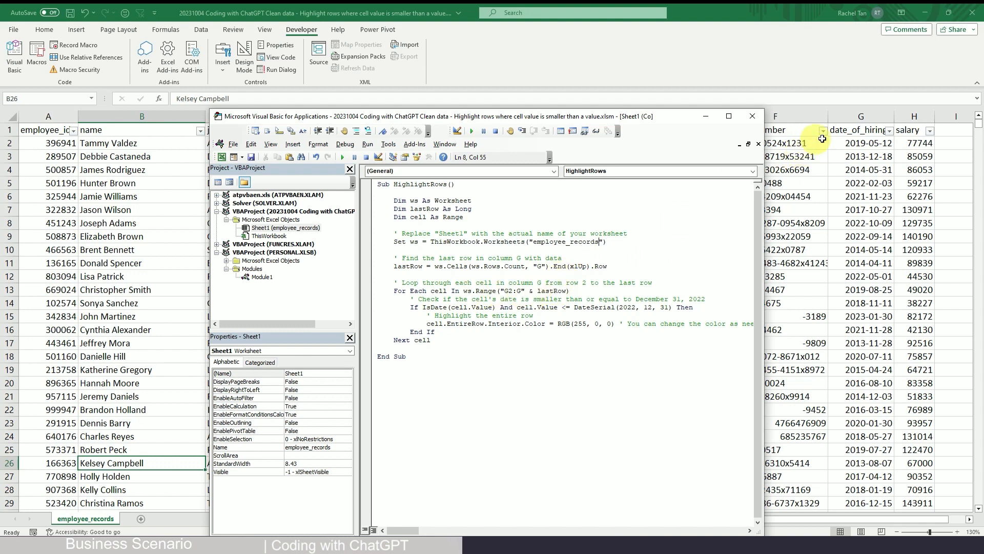
- Check the employee_records sheet tab, then review the macro's date comparison in the VBA editor
{"action": "left_click", "coordinate": [751, 115]}
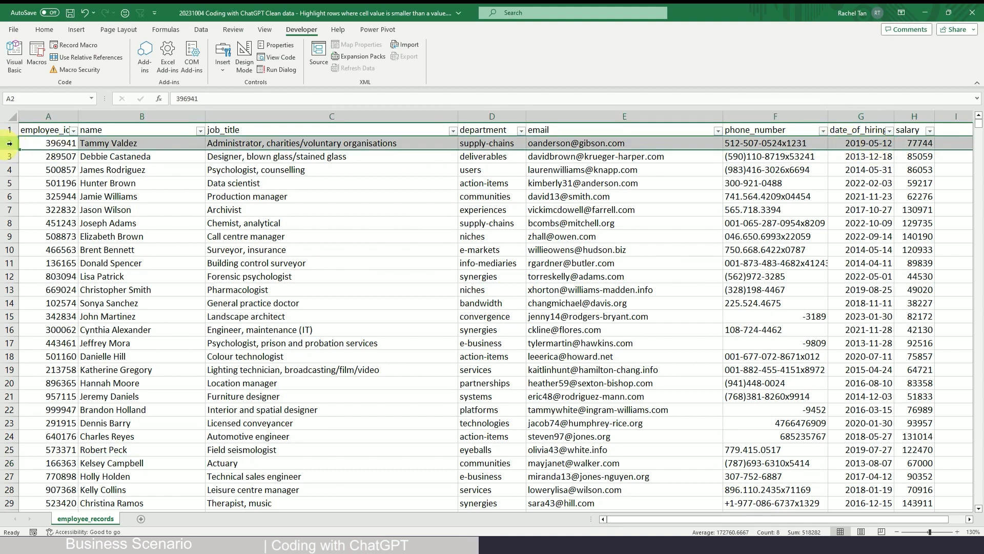
{"action": "left_click", "coordinate": [14, 56]}
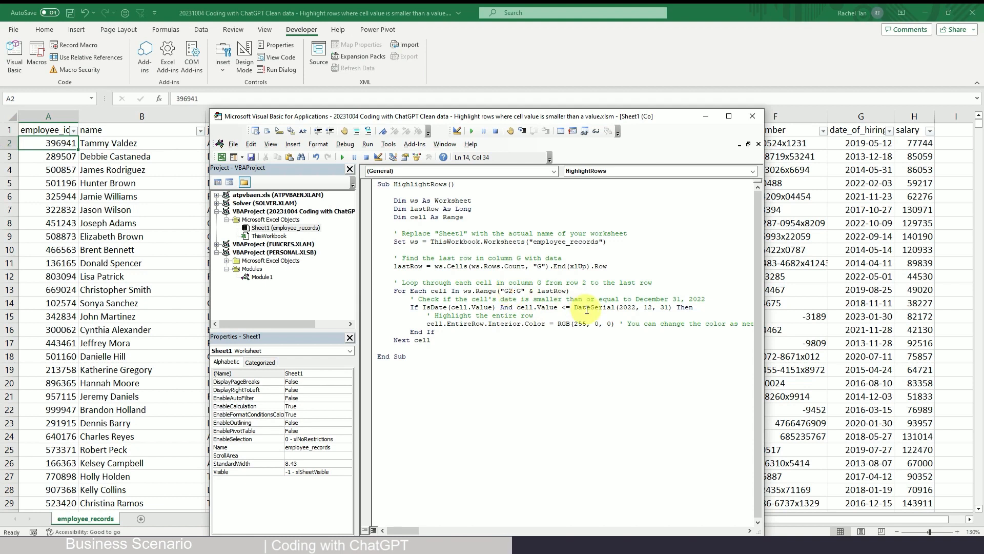
{"action": "left_click", "coordinate": [418, 299]}
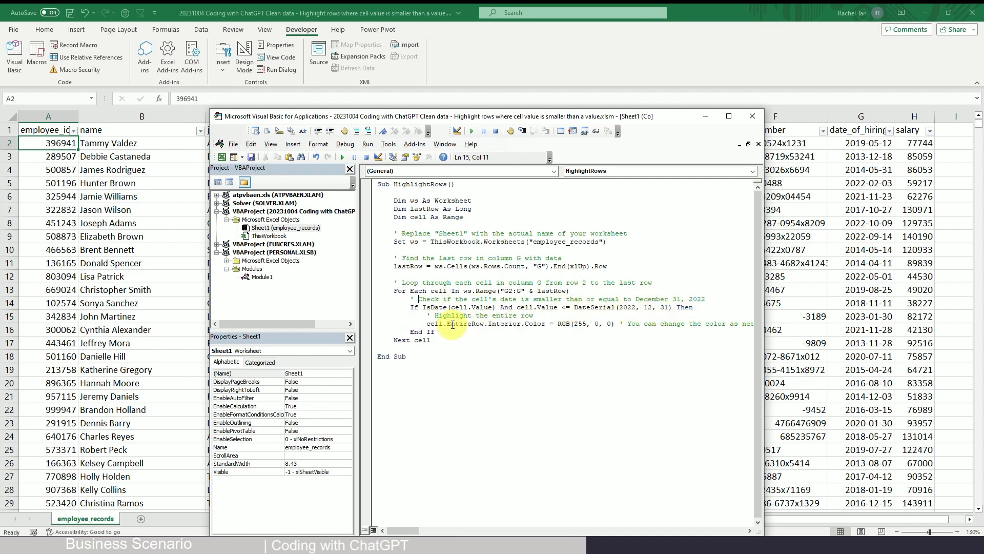
{"action": "scroll", "scroll_direction": "right", "scroll_amount": 3}
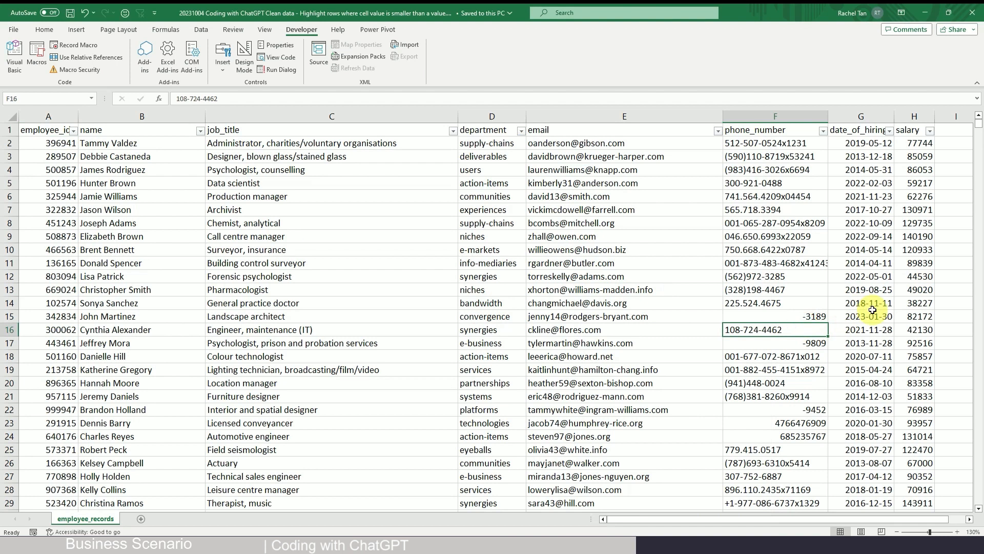
- Filter date_of_hiring to 2023 only, then reopen the filter to choose Filter by Color
{"action": "left_click", "coordinate": [897, 130]}
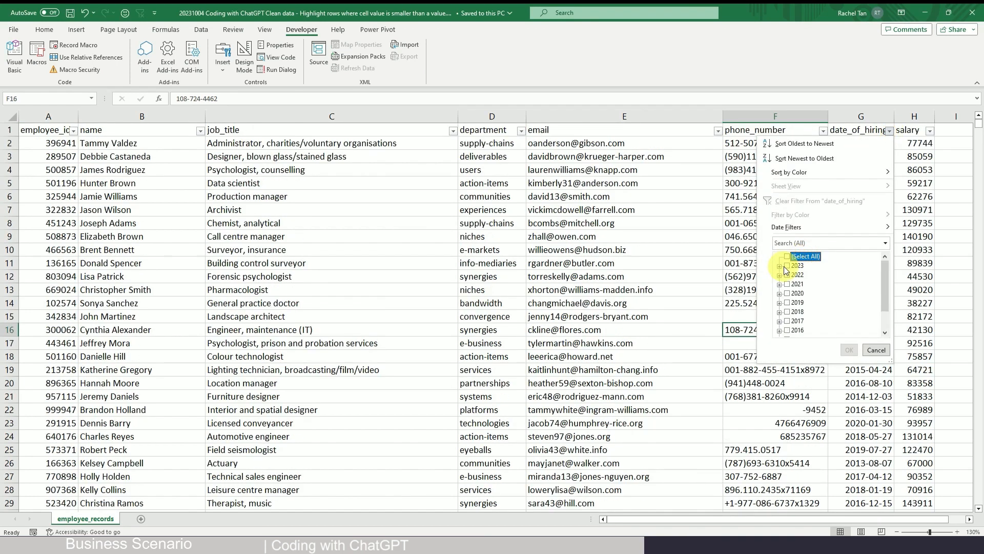
{"action": "left_click", "coordinate": [786, 266]}
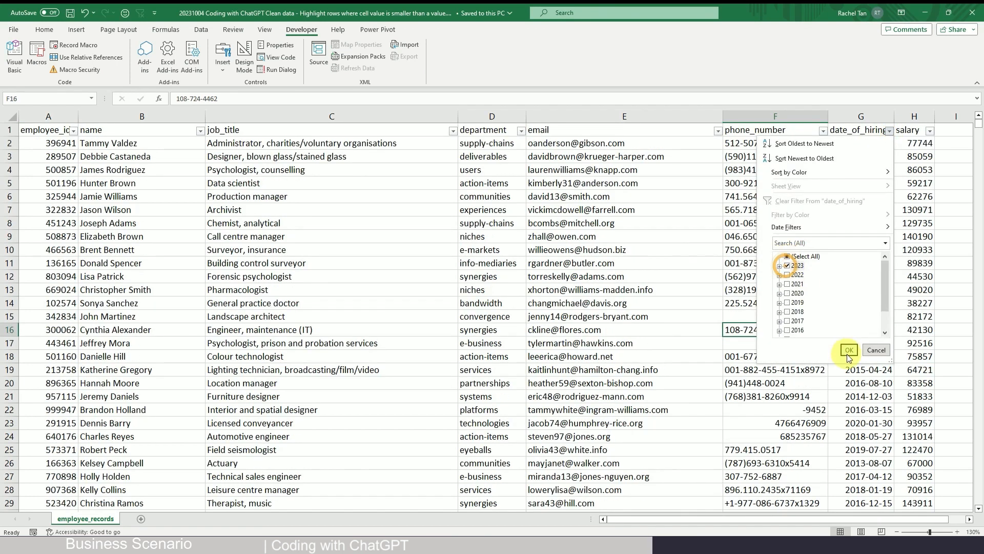
{"action": "left_click", "coordinate": [848, 351]}
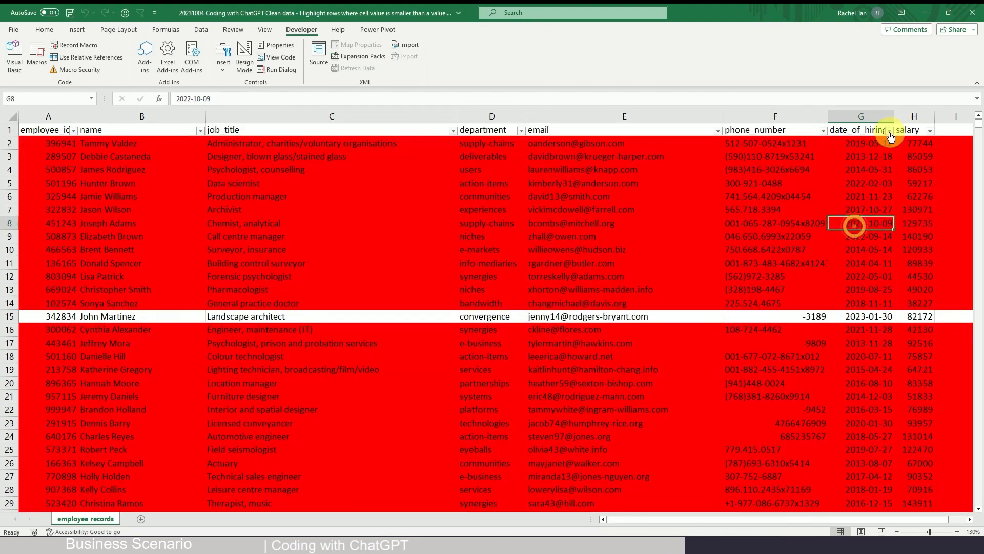
{"action": "left_click", "coordinate": [891, 130]}
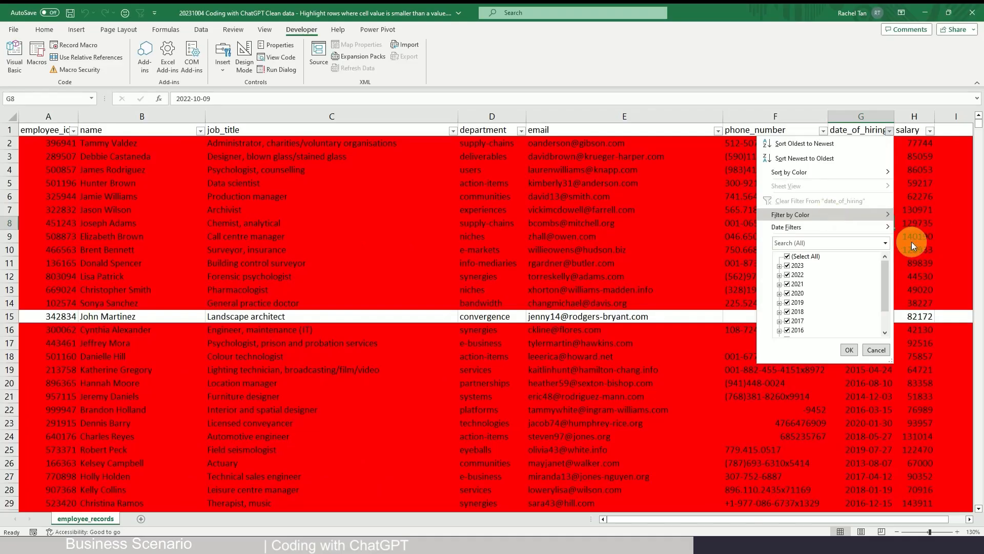
{"action": "left_click", "coordinate": [848, 350]}
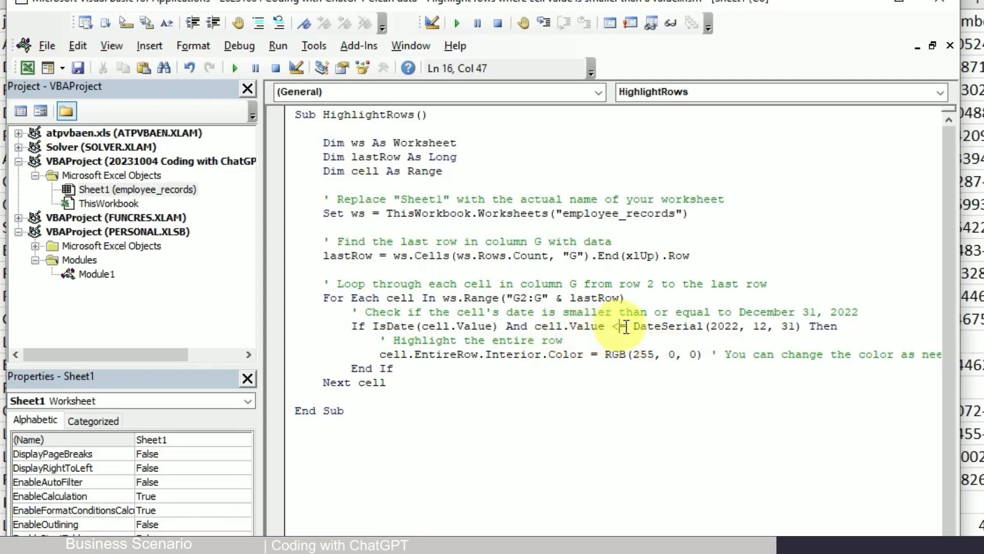
- Replace the If line's <= operator with > so the macro targets dates after 2022
{"action": "type", "text": "="}
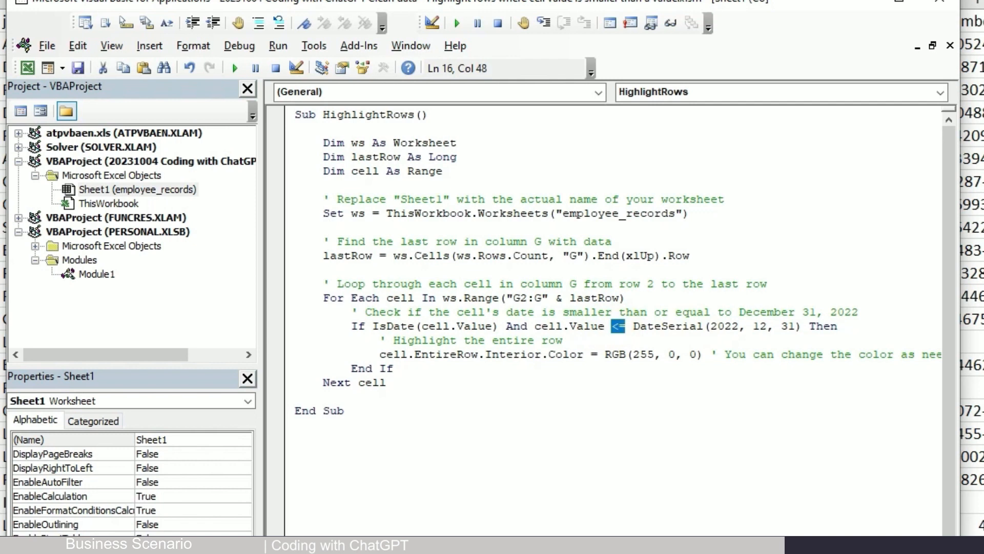
{"action": "type", "text": ">"}
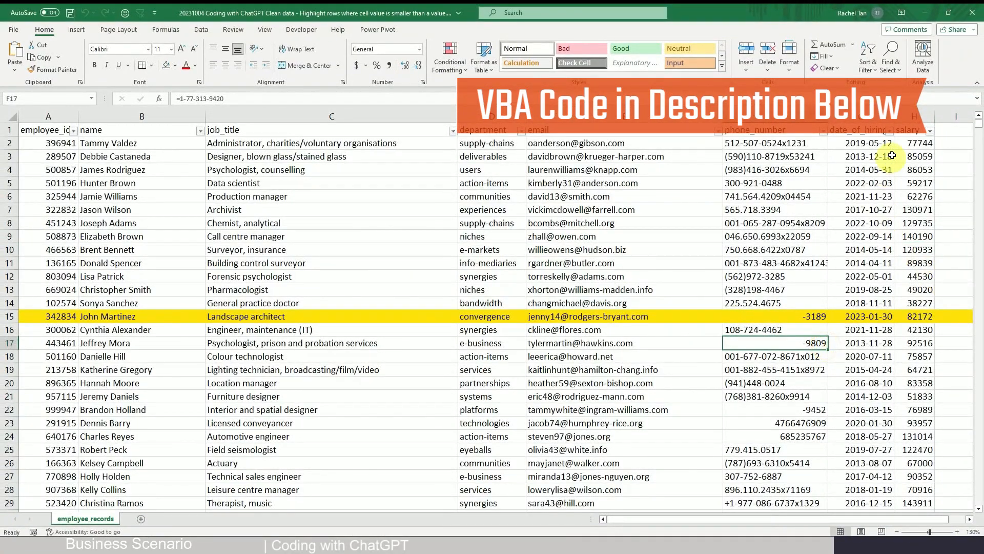
- Filter date_of_hiring by the yellow fill, leaving 59 of 2000 records
{"action": "scroll", "scroll_direction": "down", "scroll_amount": 3}
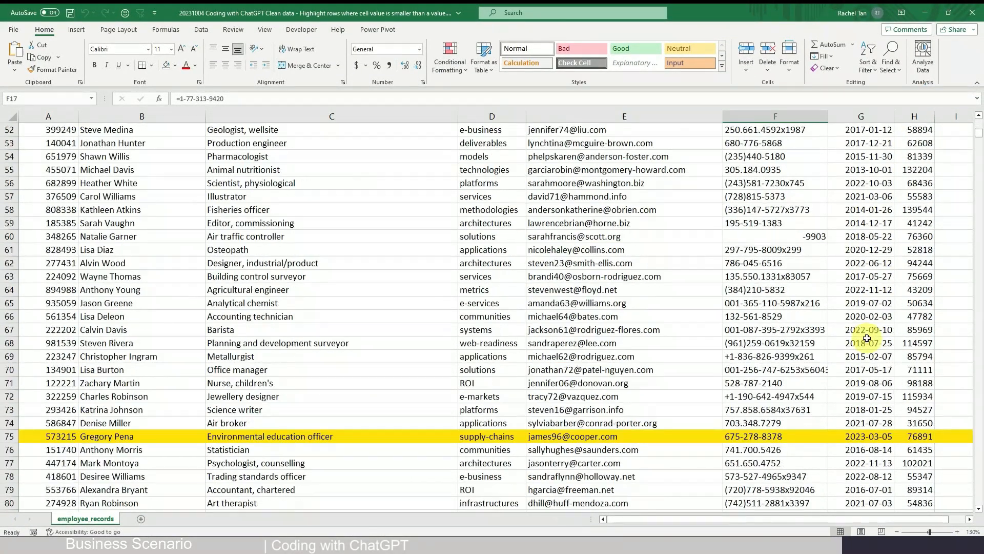
{"action": "scroll", "scroll_direction": "down", "scroll_amount": 3}
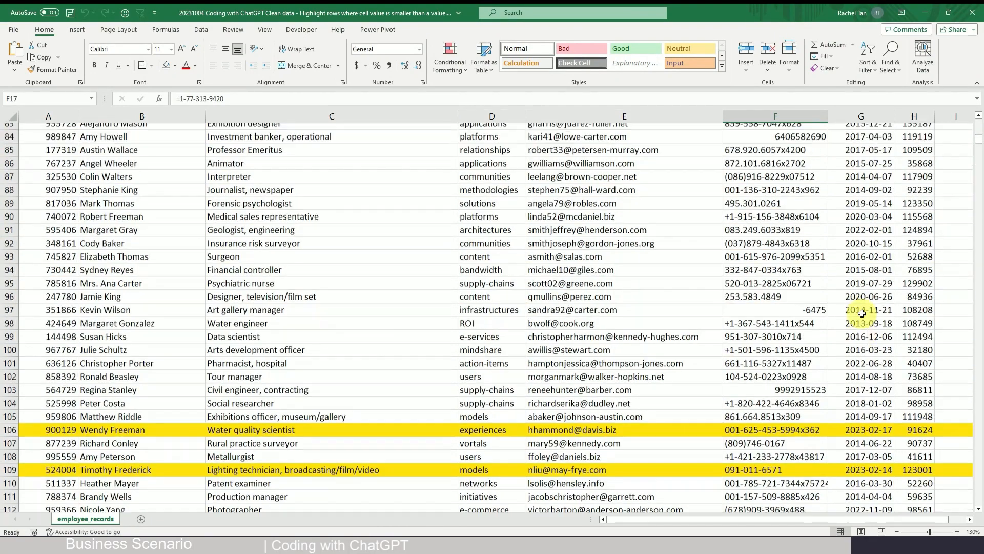
{"action": "left_click", "coordinate": [891, 130]}
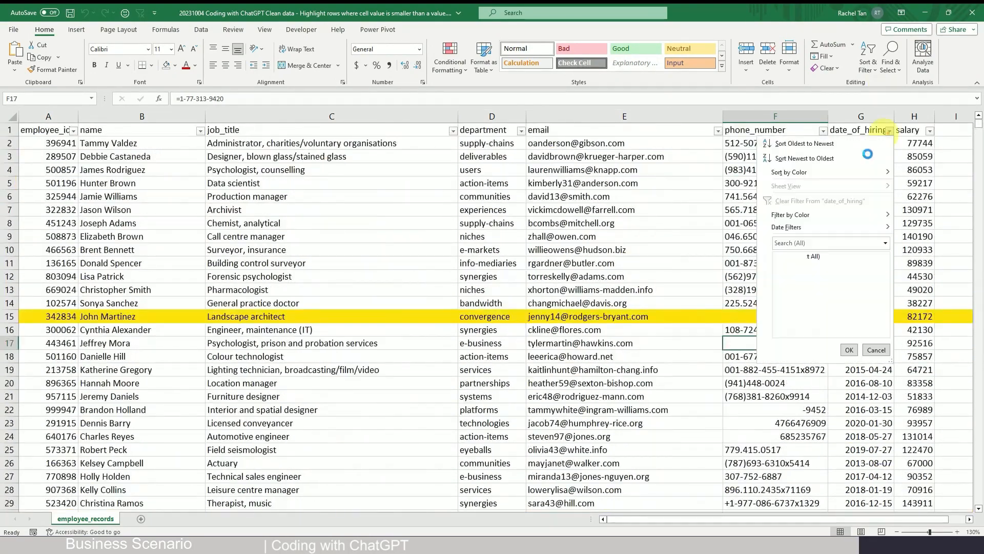
{"action": "left_click", "coordinate": [848, 349]}
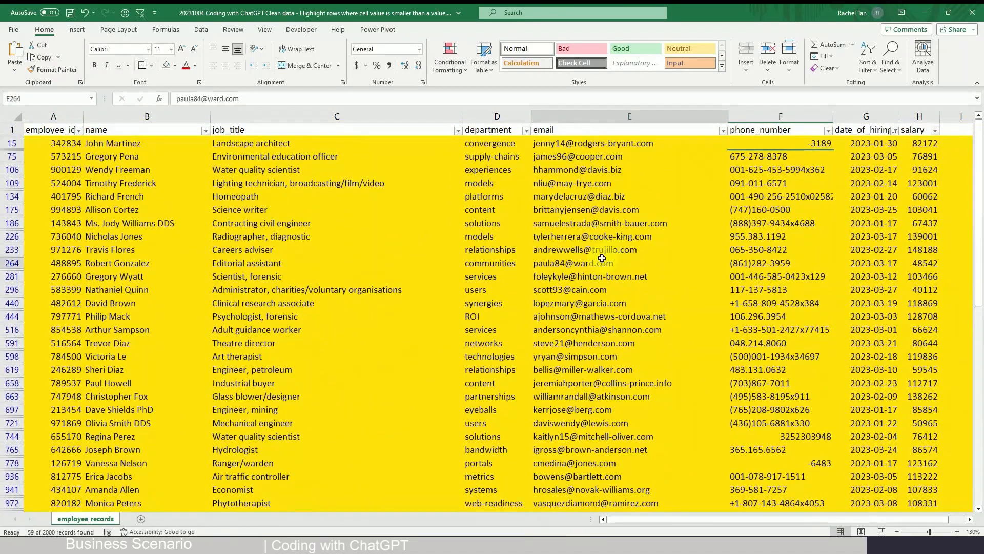